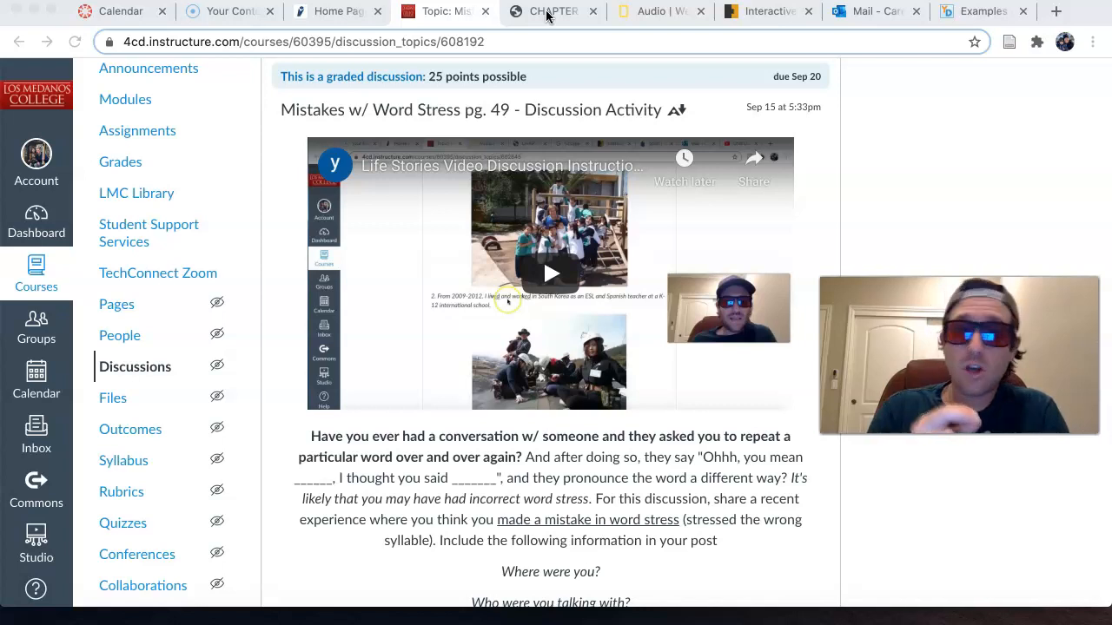
- Switch to the Chapter 7 textbook PDF on stress in numbers, nouns and verbs
{"action": "left_click", "coordinate": [767, 11]}
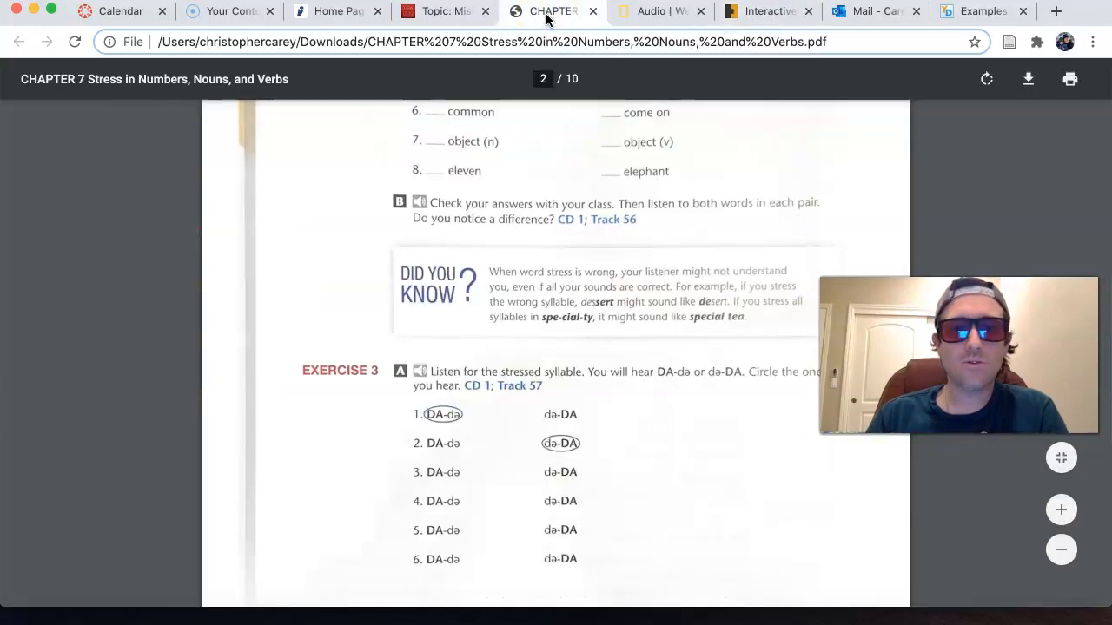
{"action": "scroll", "scroll_direction": "down", "scroll_amount": 3}
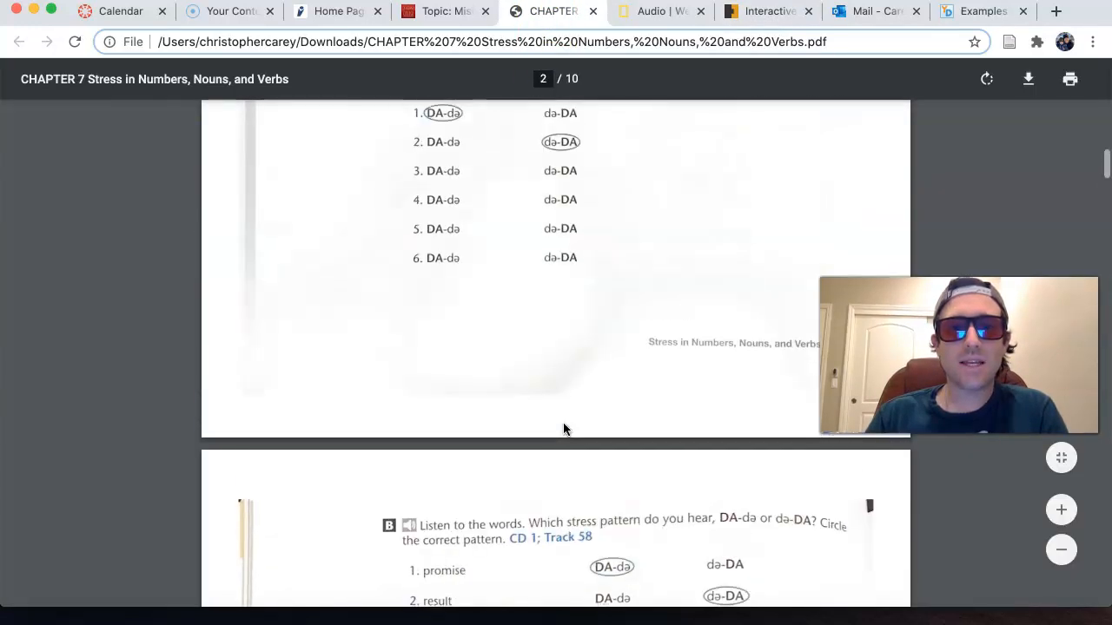
{"action": "scroll", "scroll_direction": "down", "scroll_amount": 3}
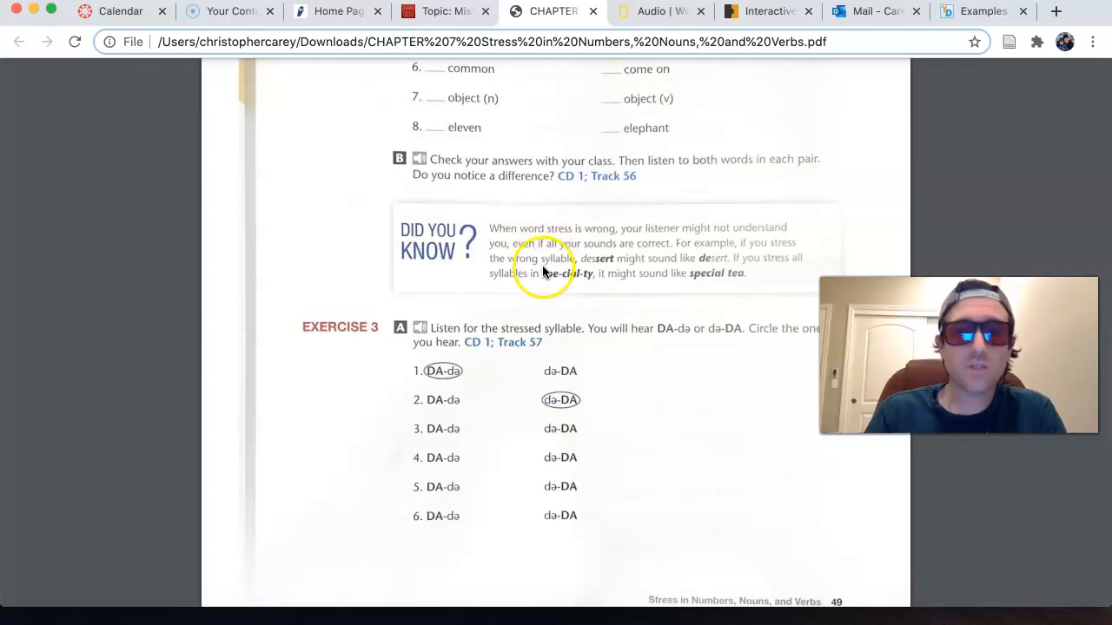
{"action": "mouse_move", "coordinate": [608, 271]}
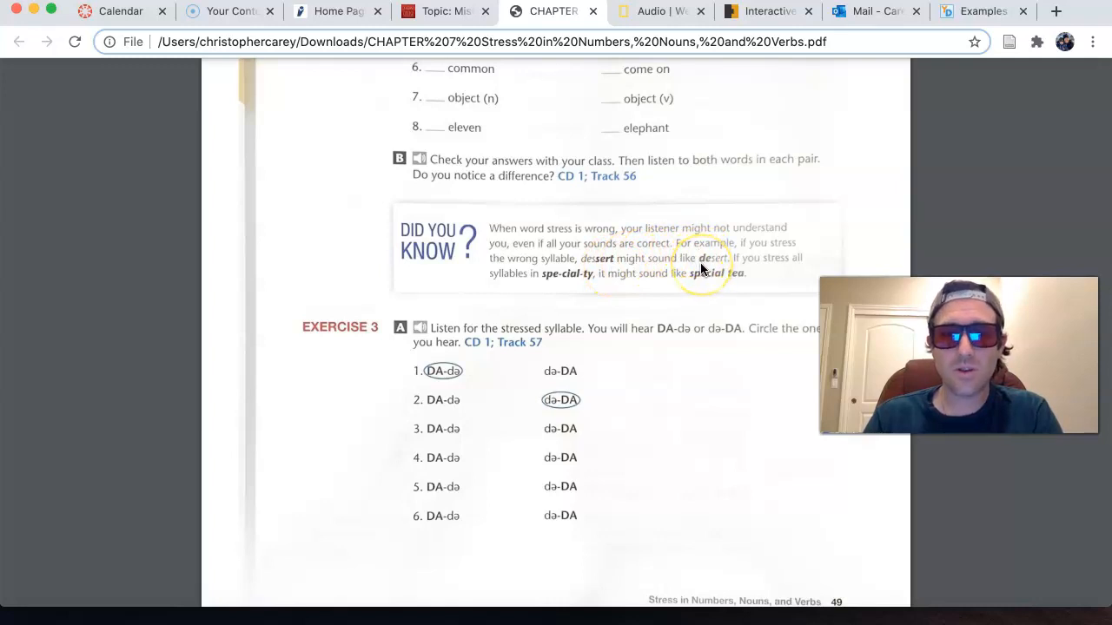
{"action": "mouse_move", "coordinate": [781, 269]}
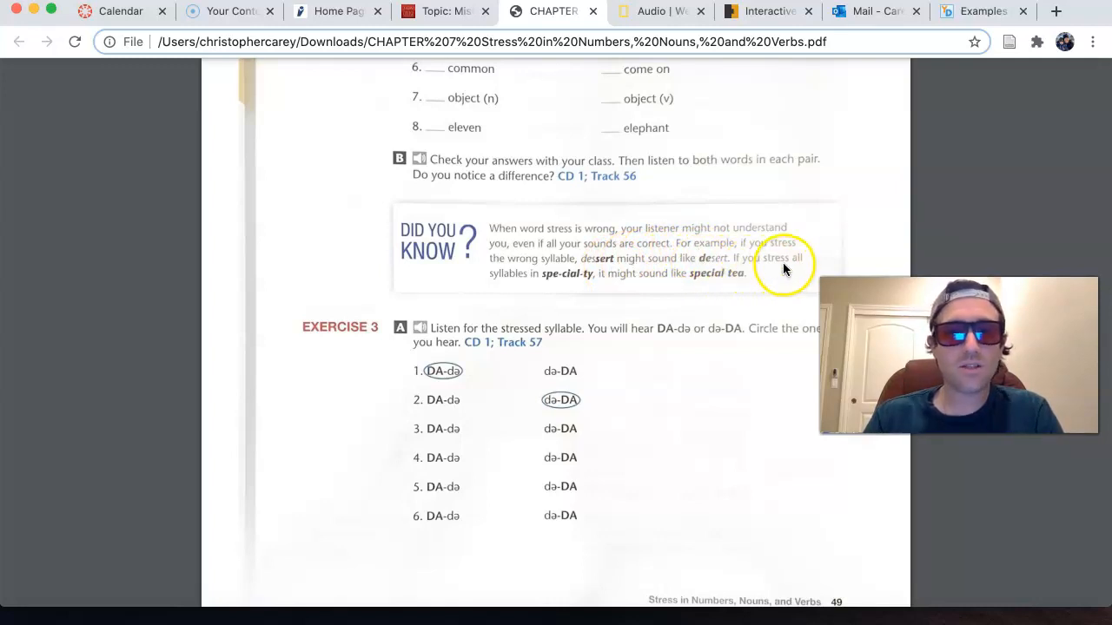
{"action": "mouse_move", "coordinate": [521, 292]}
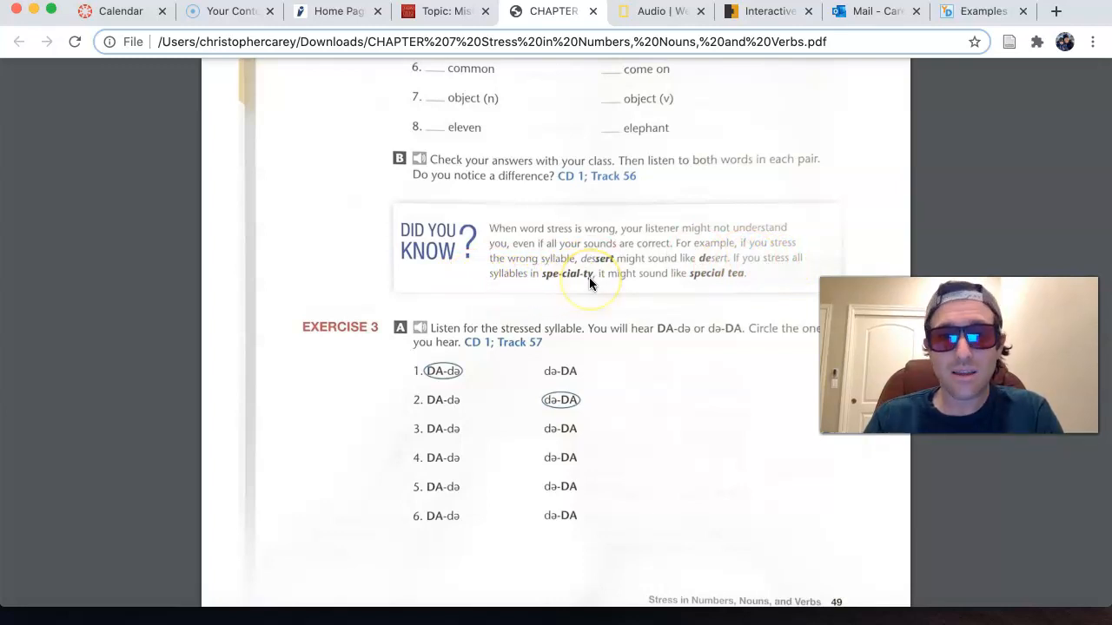
{"action": "mouse_move", "coordinate": [663, 287]}
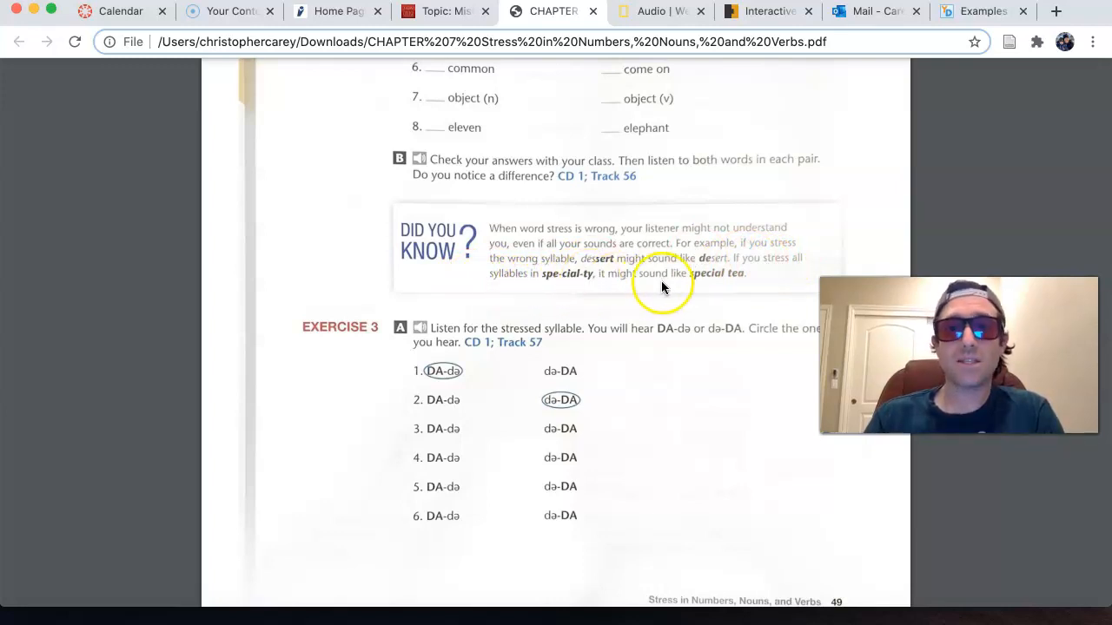
{"action": "mouse_move", "coordinate": [743, 281]}
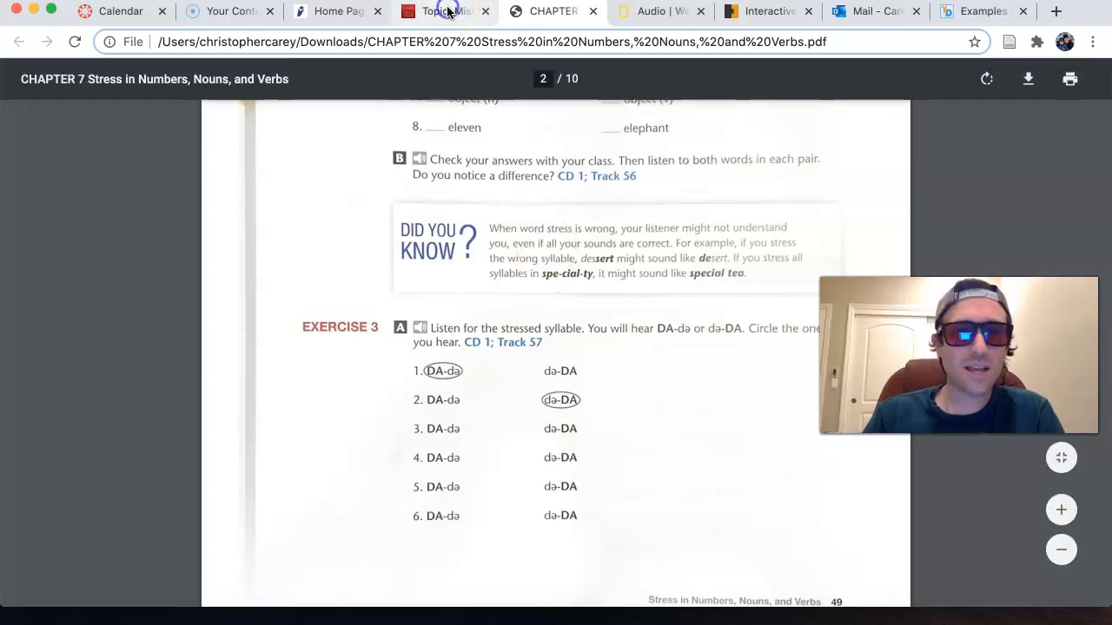
- Return to the 'Mistakes w/ Word Stress pg. 49' discussion, highlight 'incorrect word stress', and reach the posting questions
{"action": "left_click", "coordinate": [443, 10]}
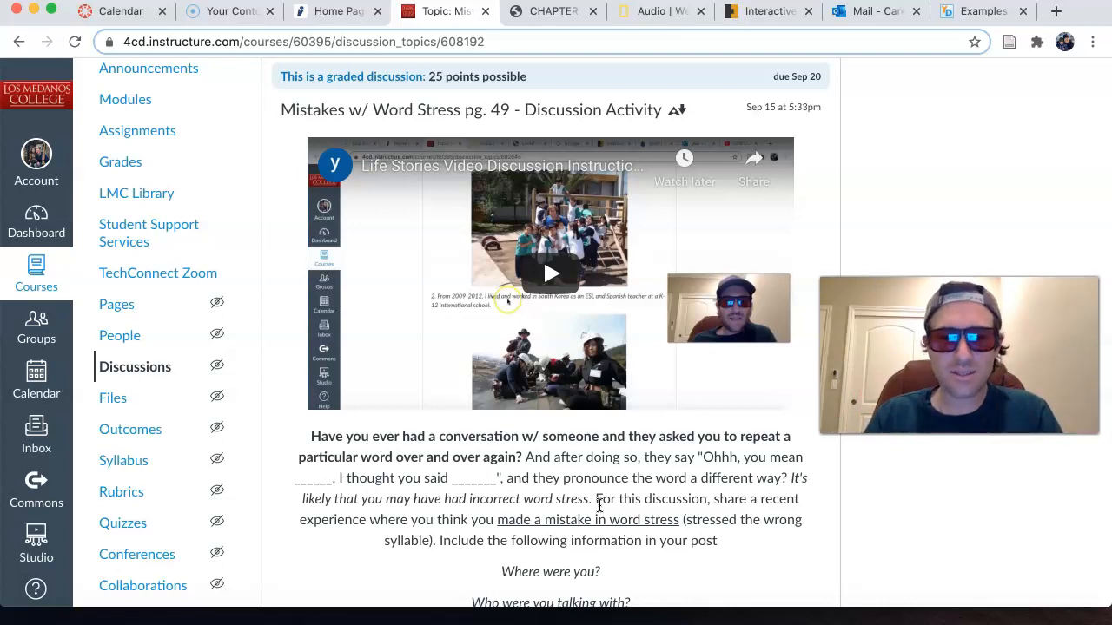
{"action": "double_click", "coordinate": [528, 499]}
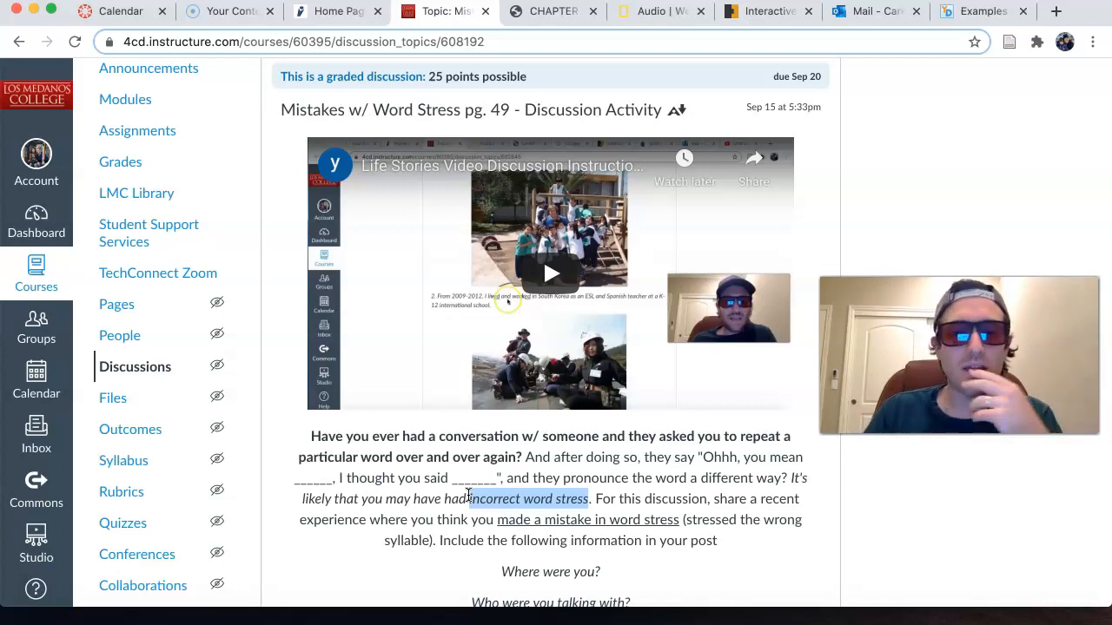
{"action": "scroll", "scroll_direction": "down", "scroll_amount": 3}
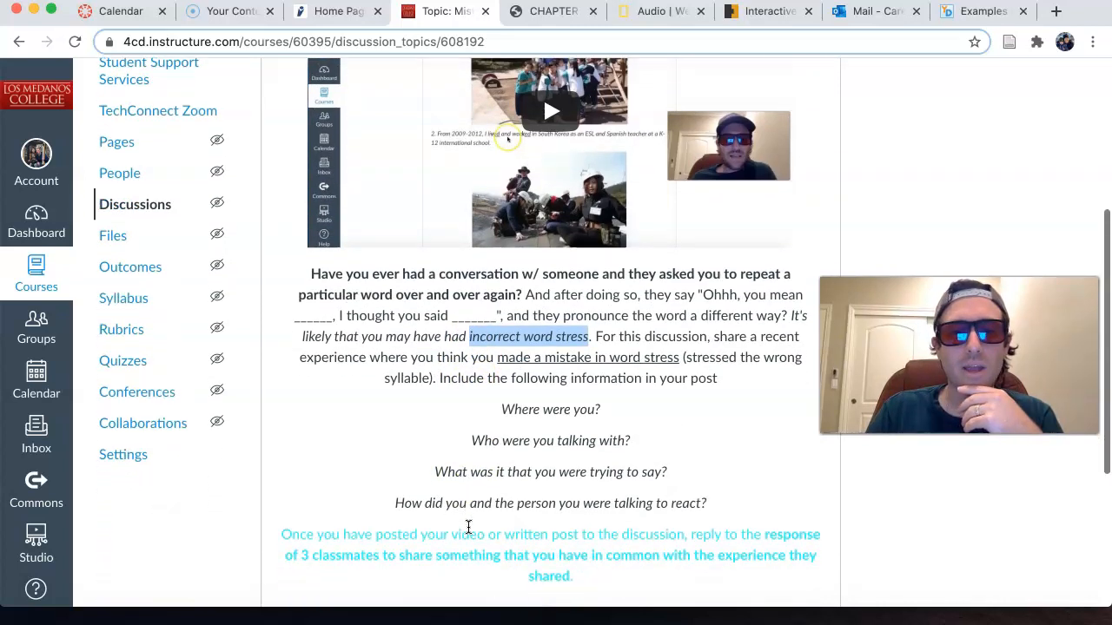
{"action": "scroll", "scroll_direction": "down", "scroll_amount": 3}
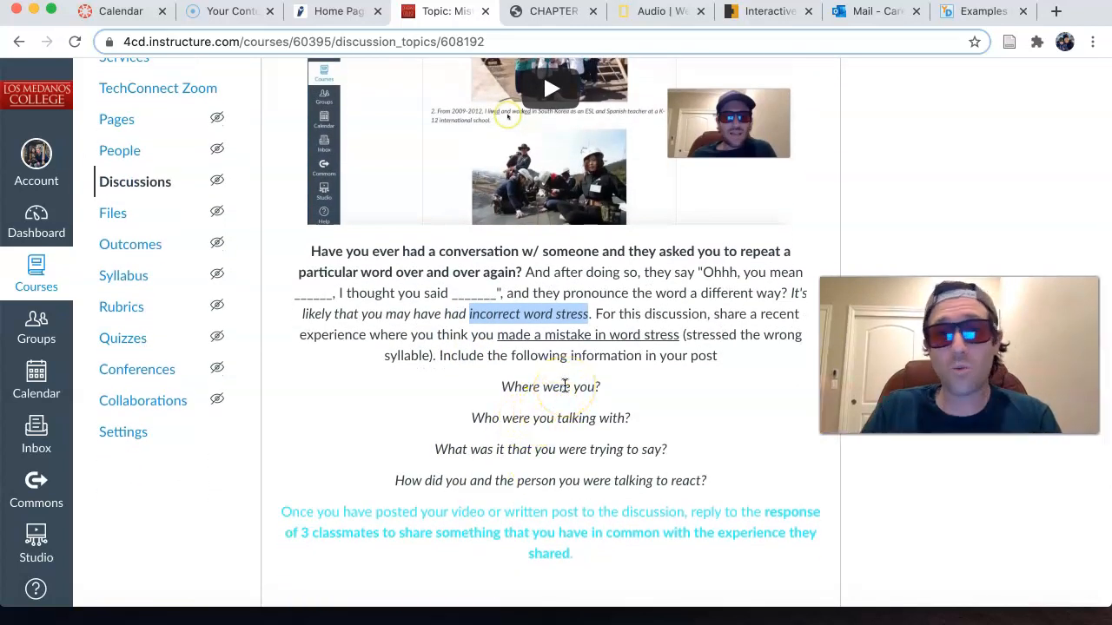